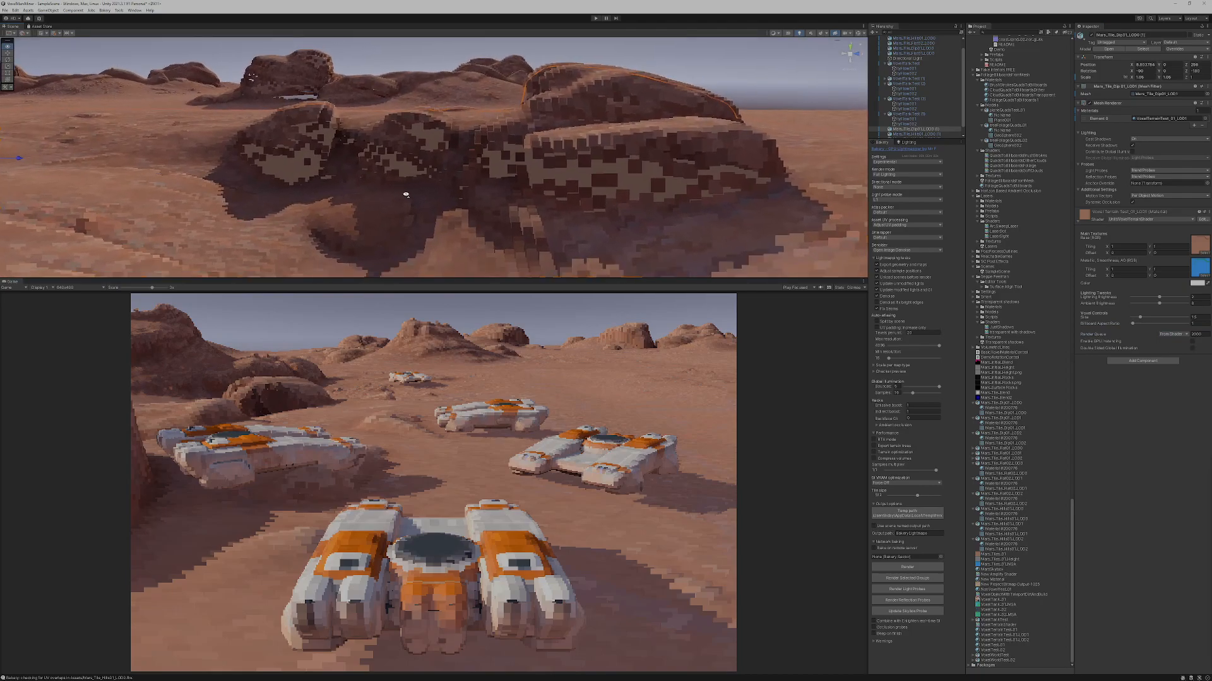
mouse_move(405, 195)
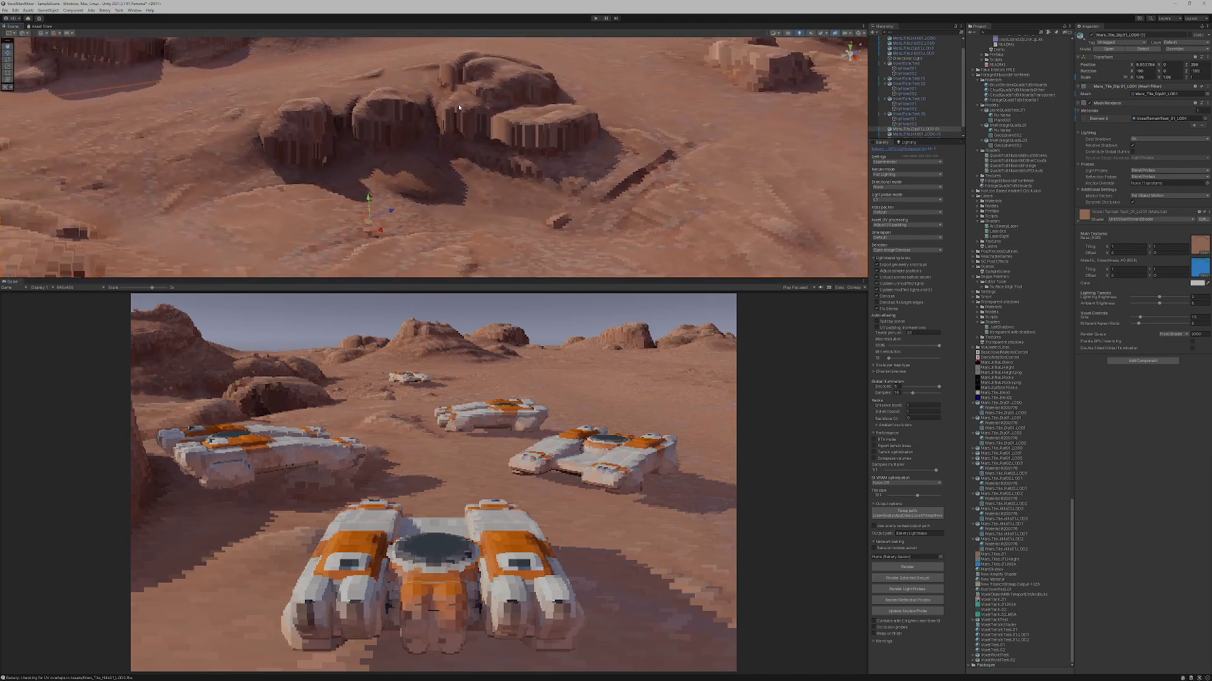
mouse_move(342, 261)
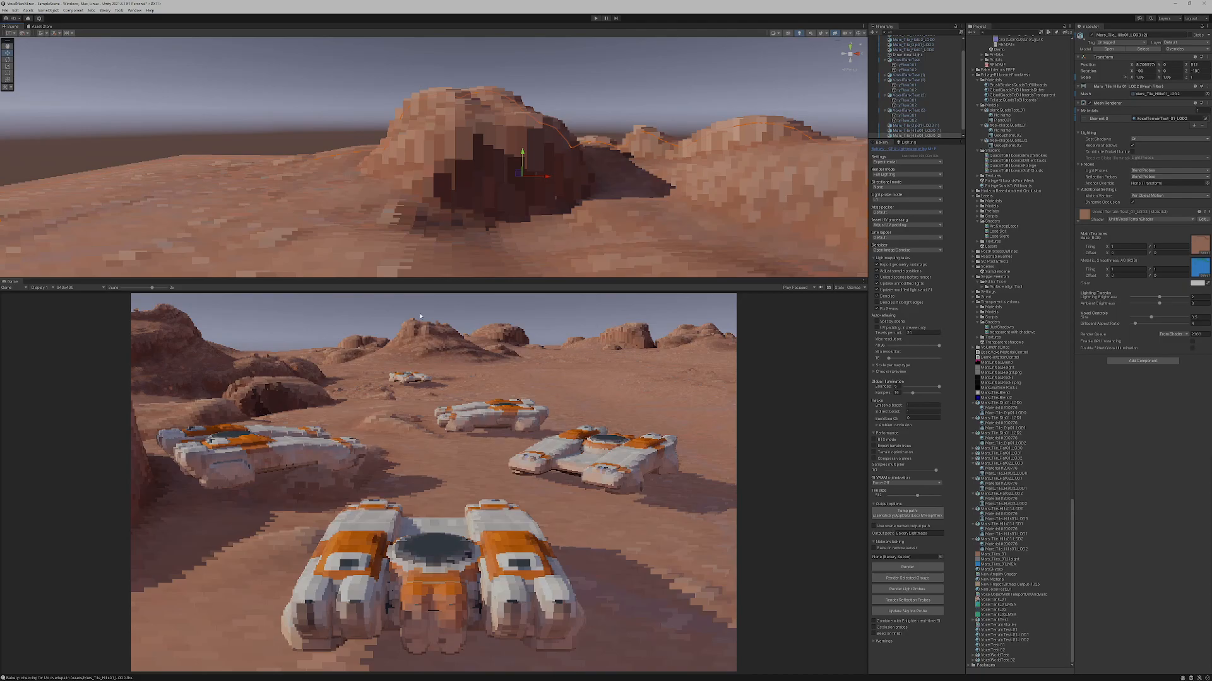
mouse_move(545, 178)
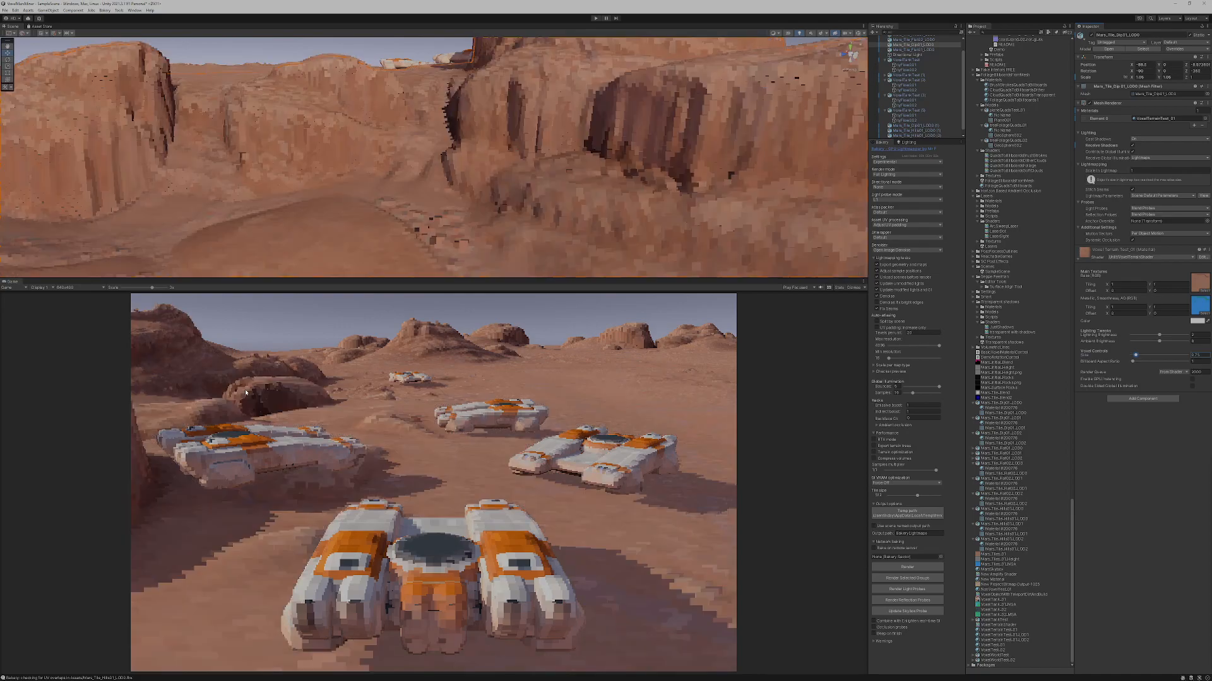
mouse_move(769, 163)
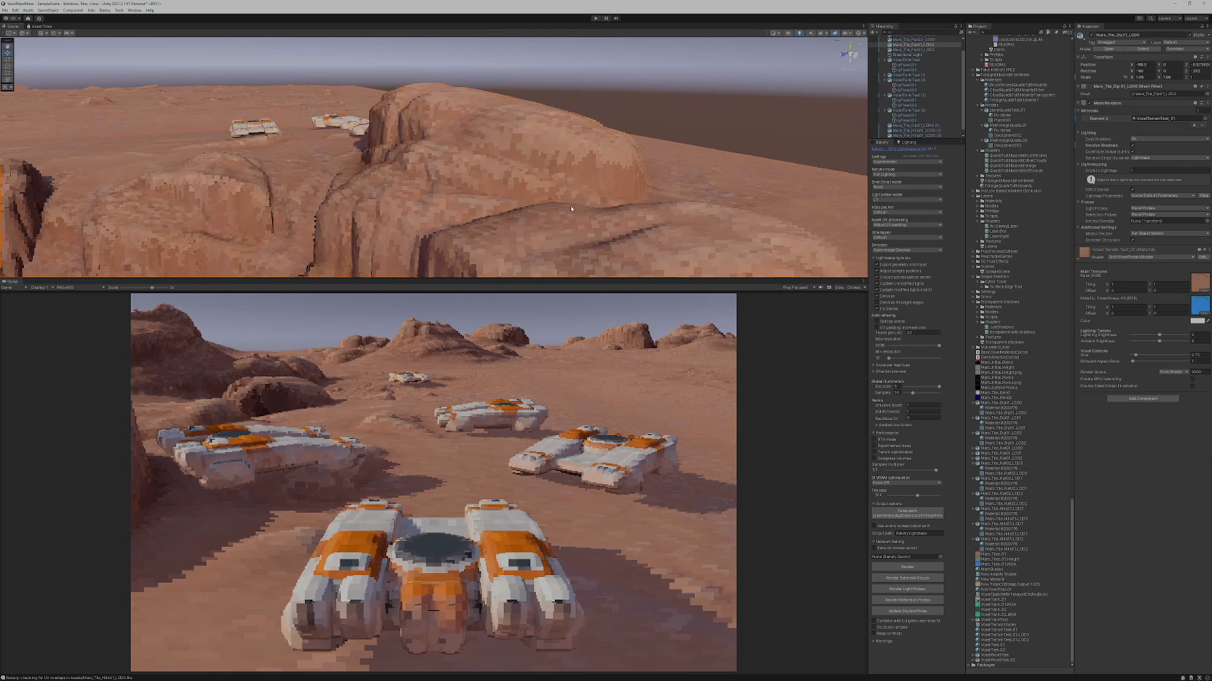
mouse_move(770, 251)
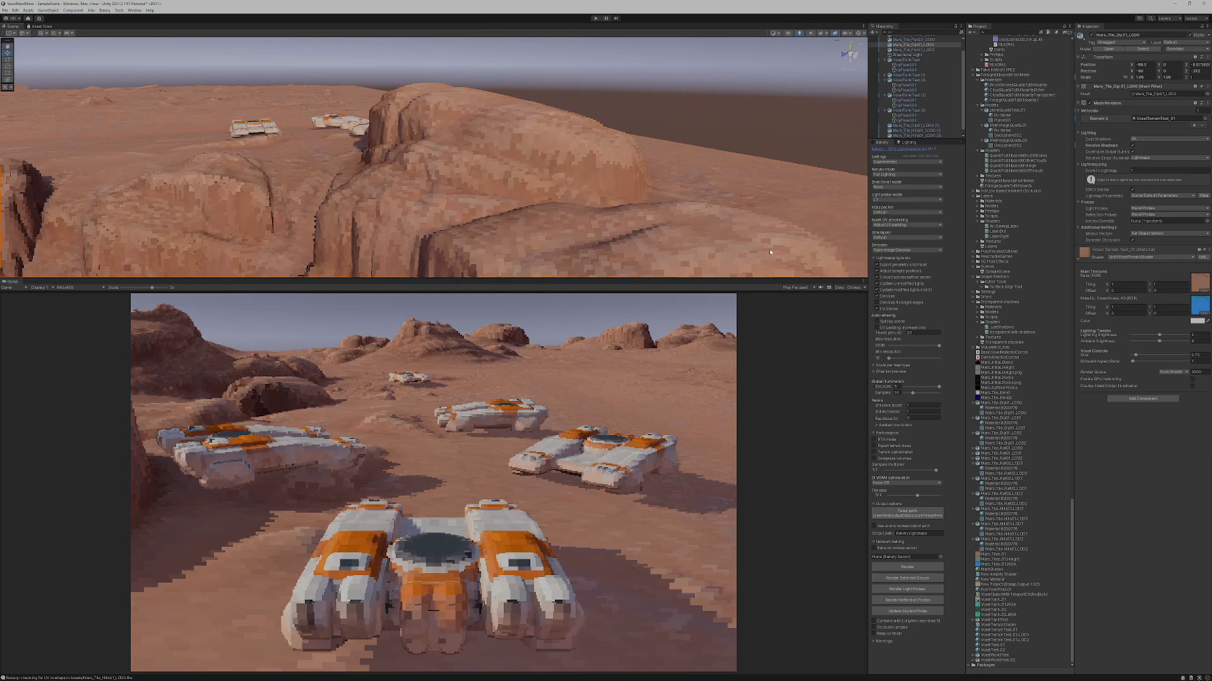
mouse_move(754, 178)
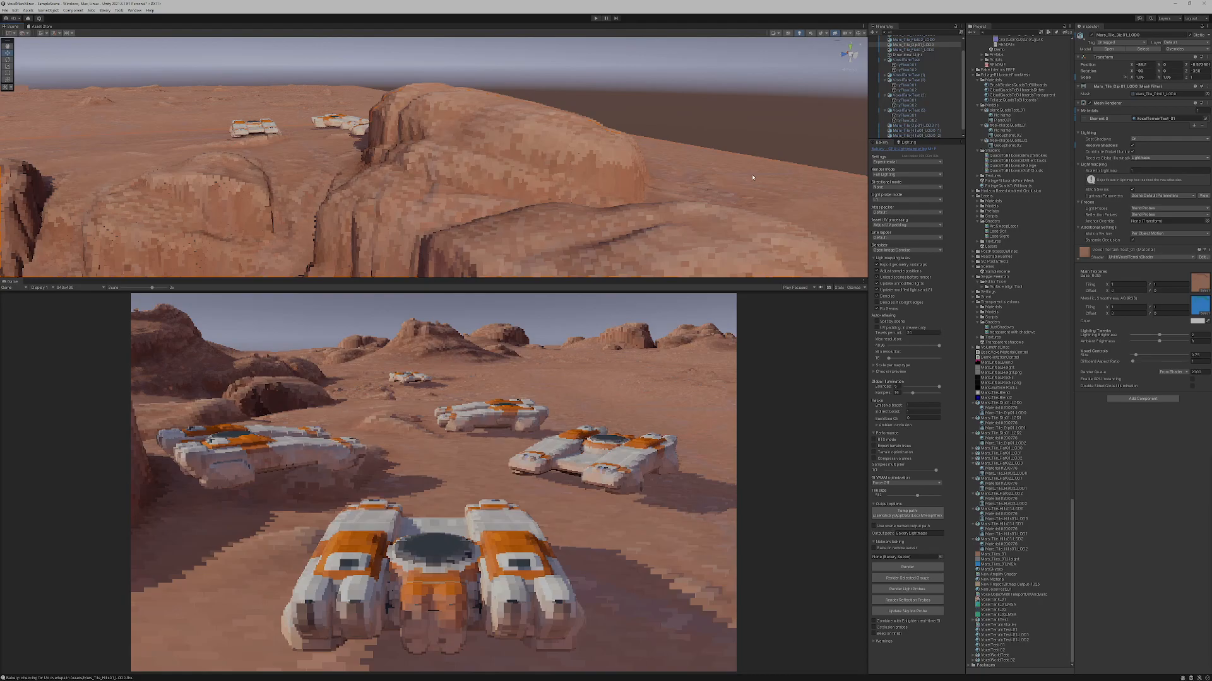
mouse_move(1158, 602)
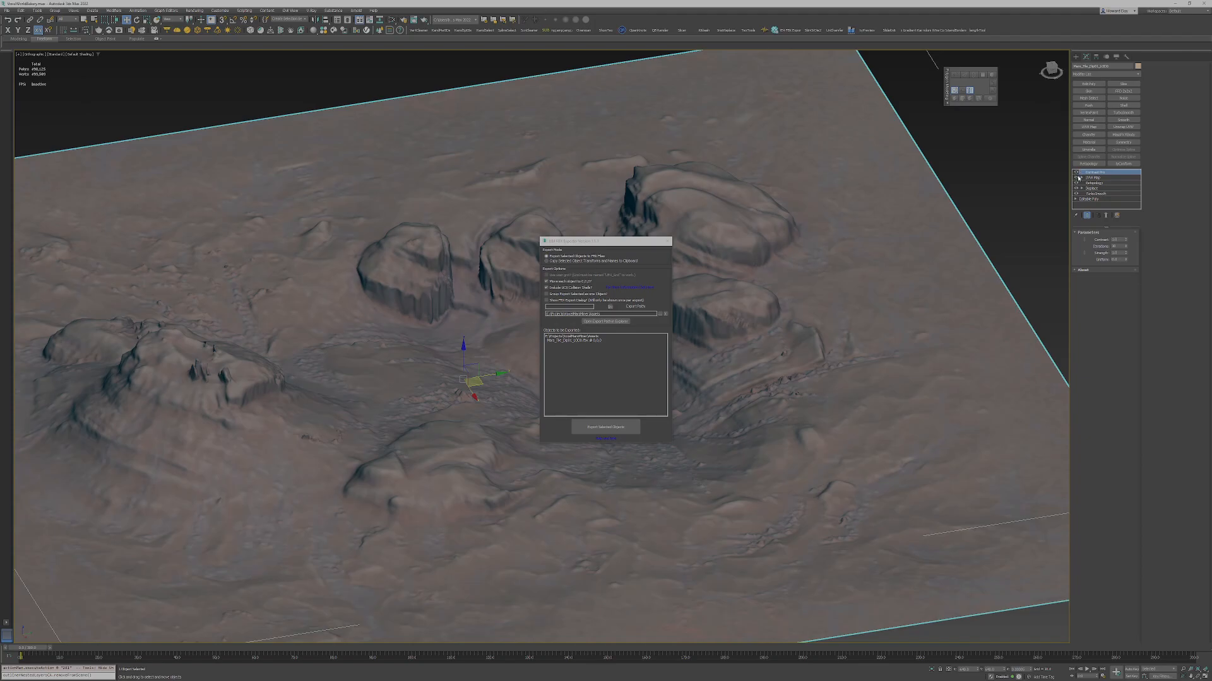
Export the desert terrain, then enable its displacement modifier to reveal finer rock detail.
click(1096, 176)
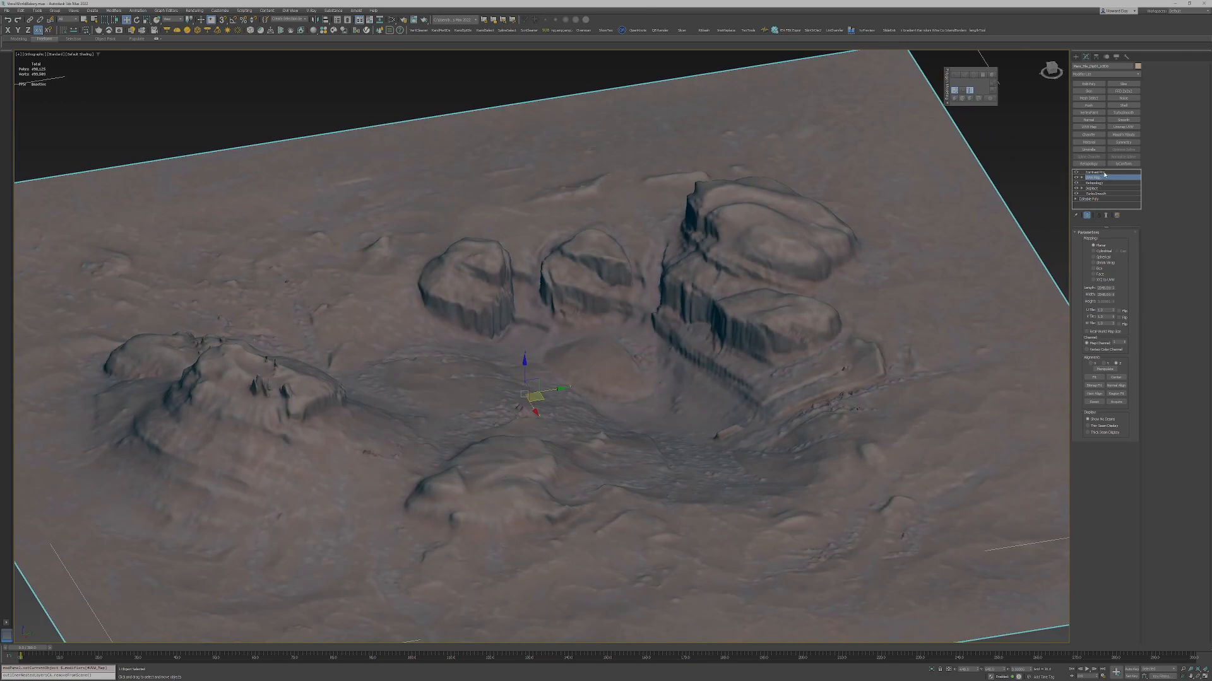
click(1093, 176)
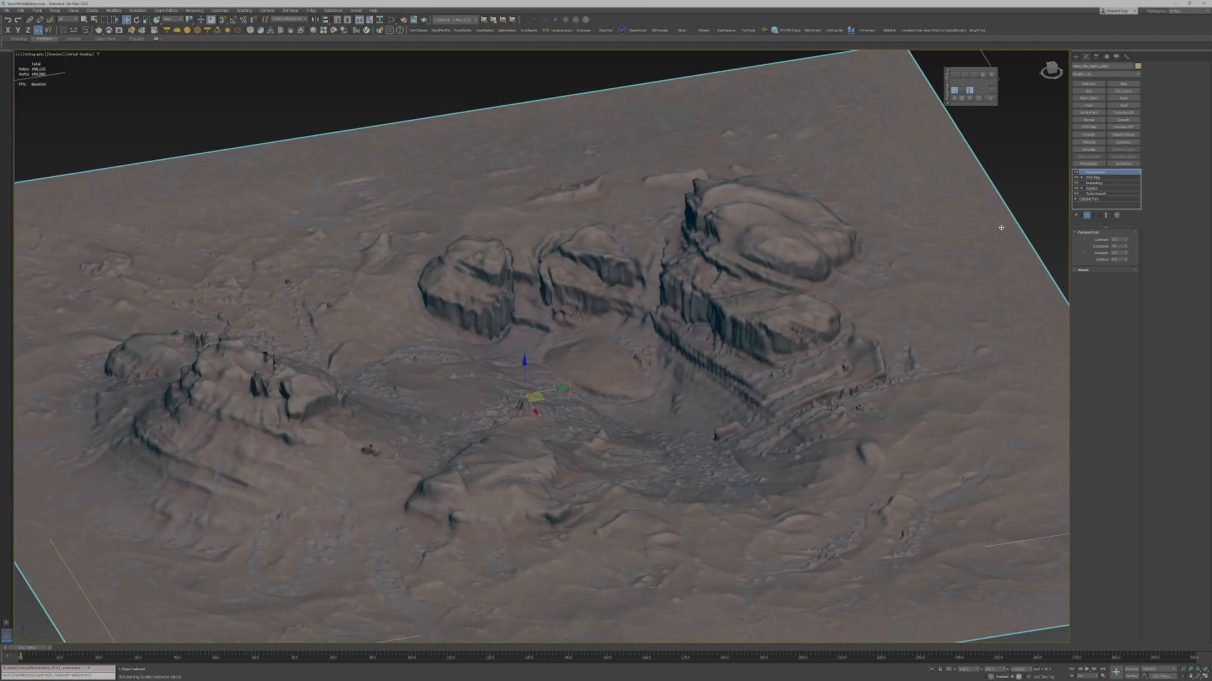
mouse_move(979, 218)
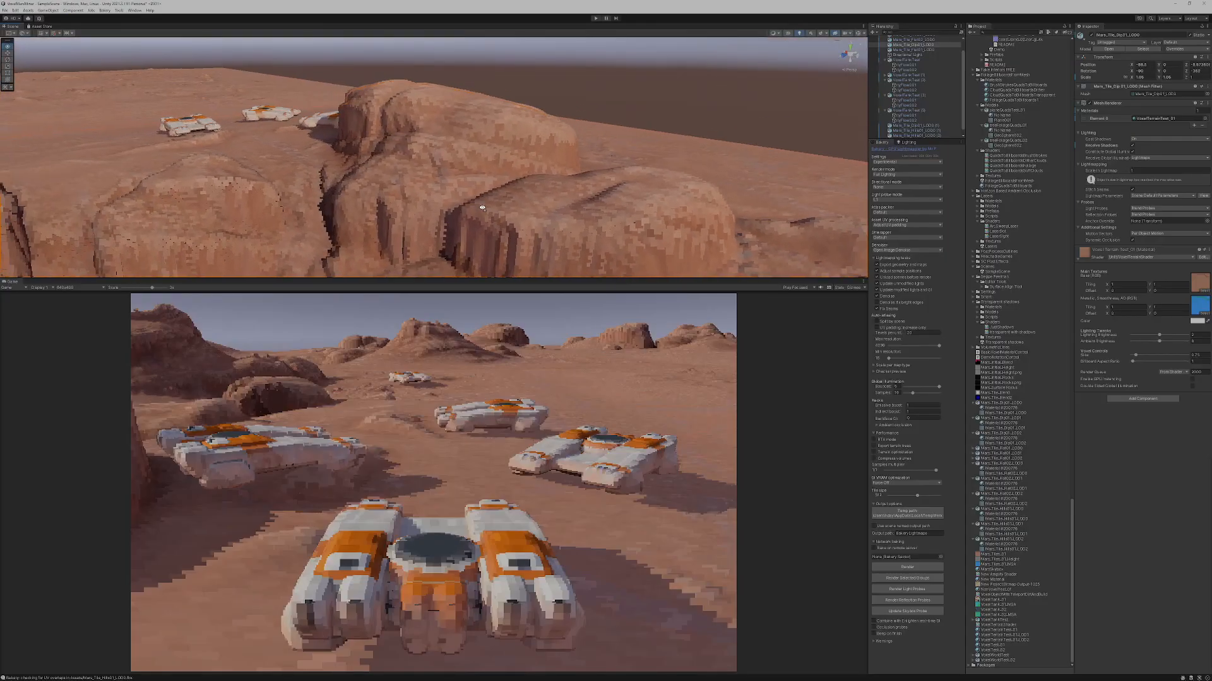
drag(480, 154, 324, 193)
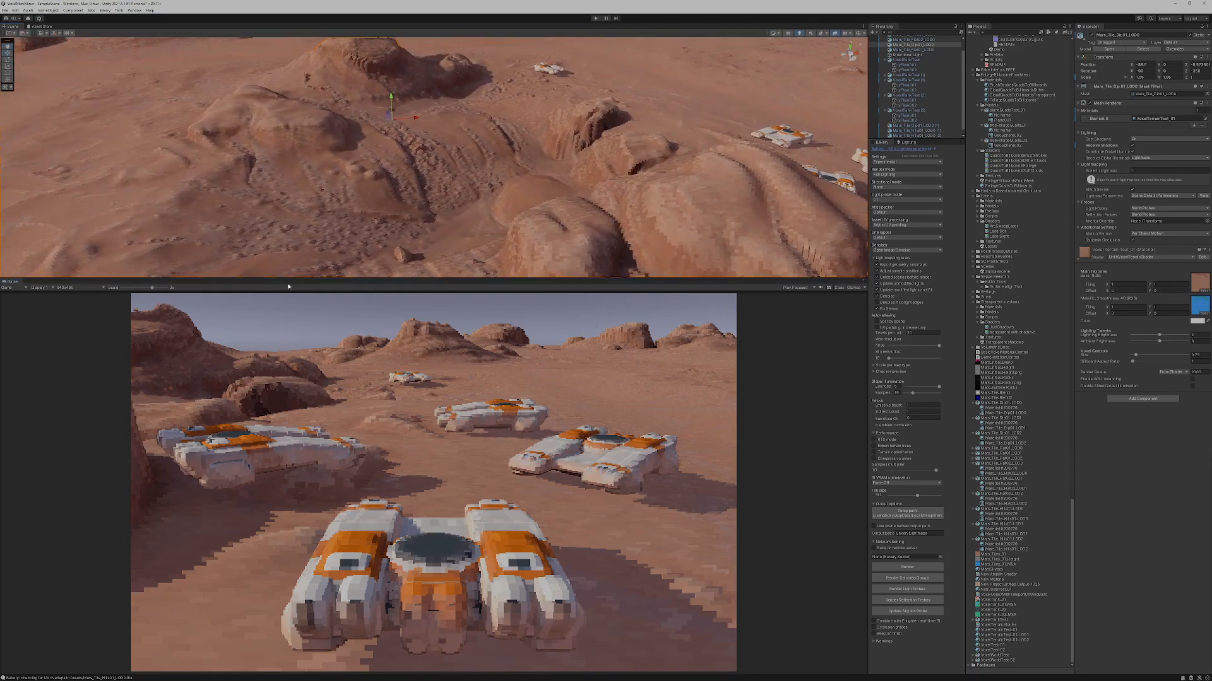
mouse_move(390, 111)
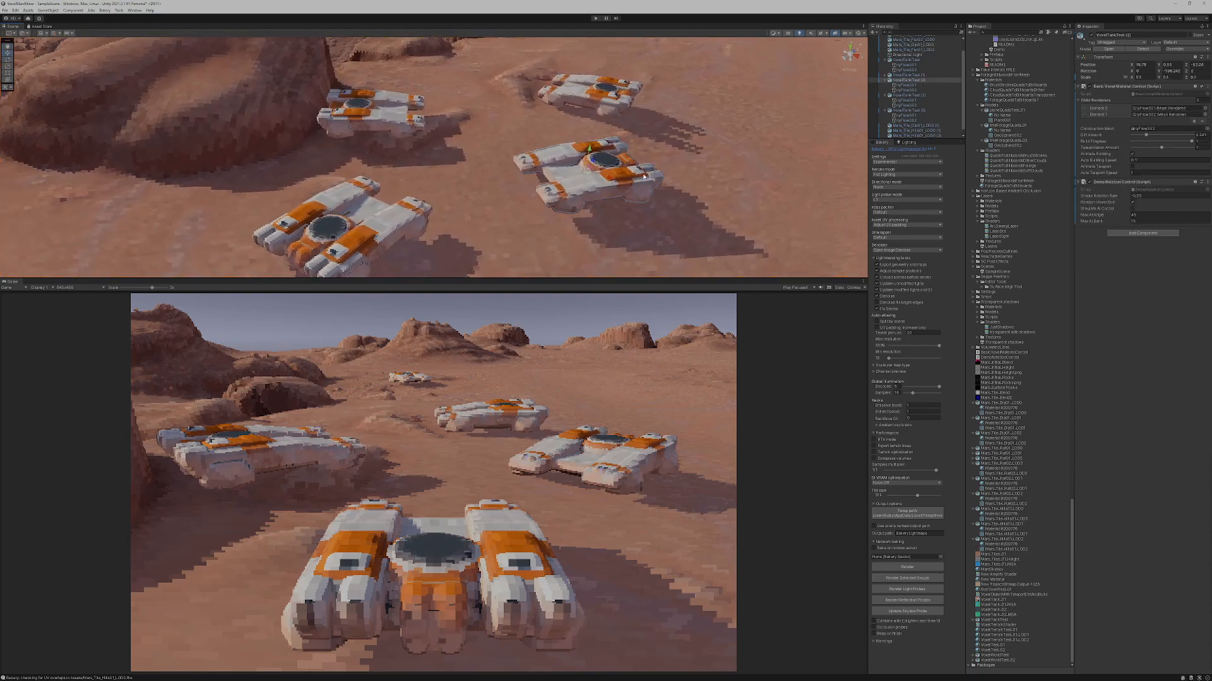
mouse_move(553, 227)
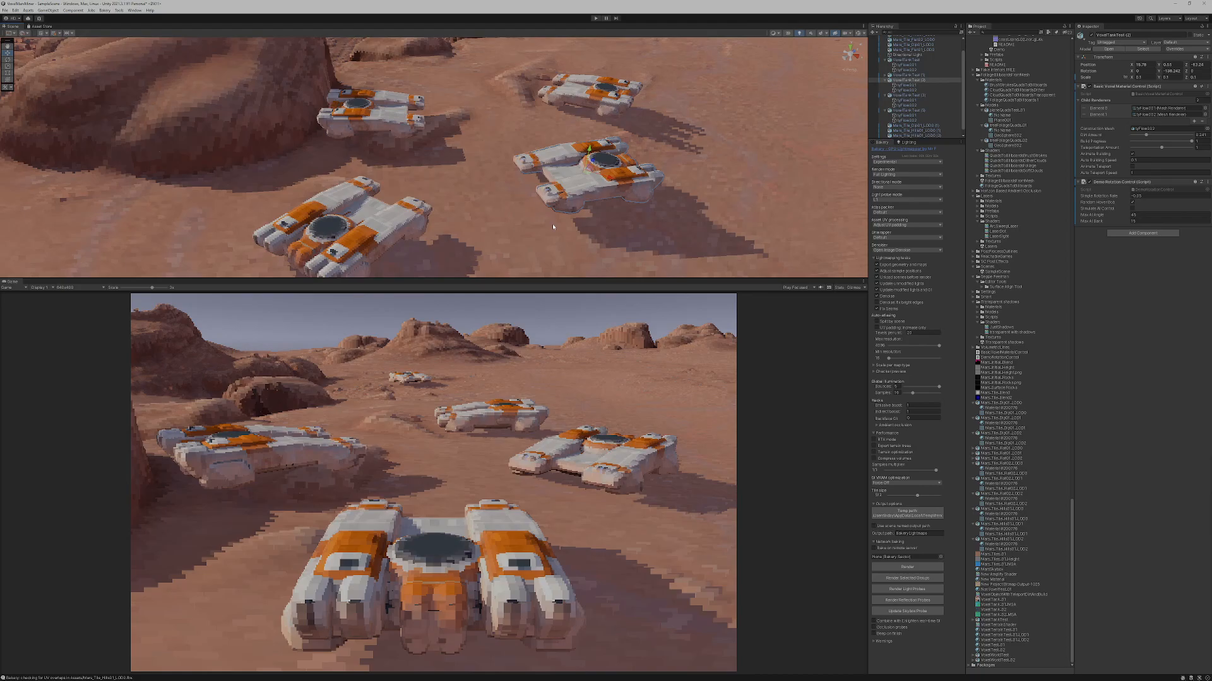
mouse_move(548, 207)
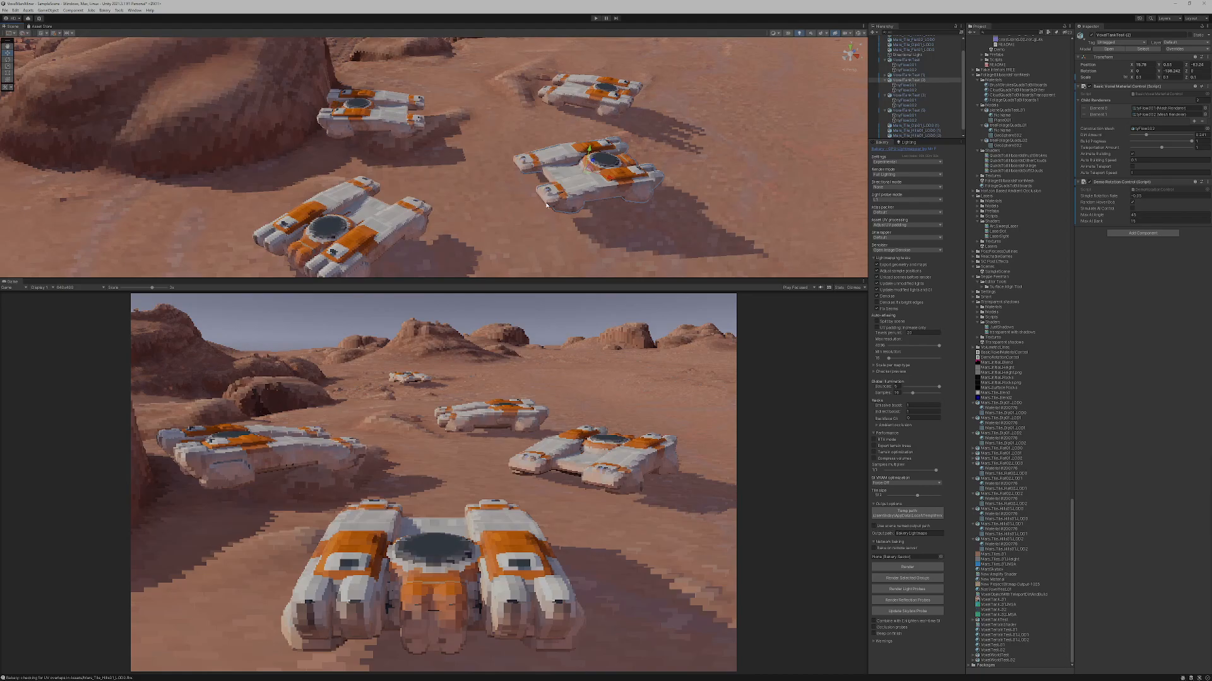
mouse_move(622, 187)
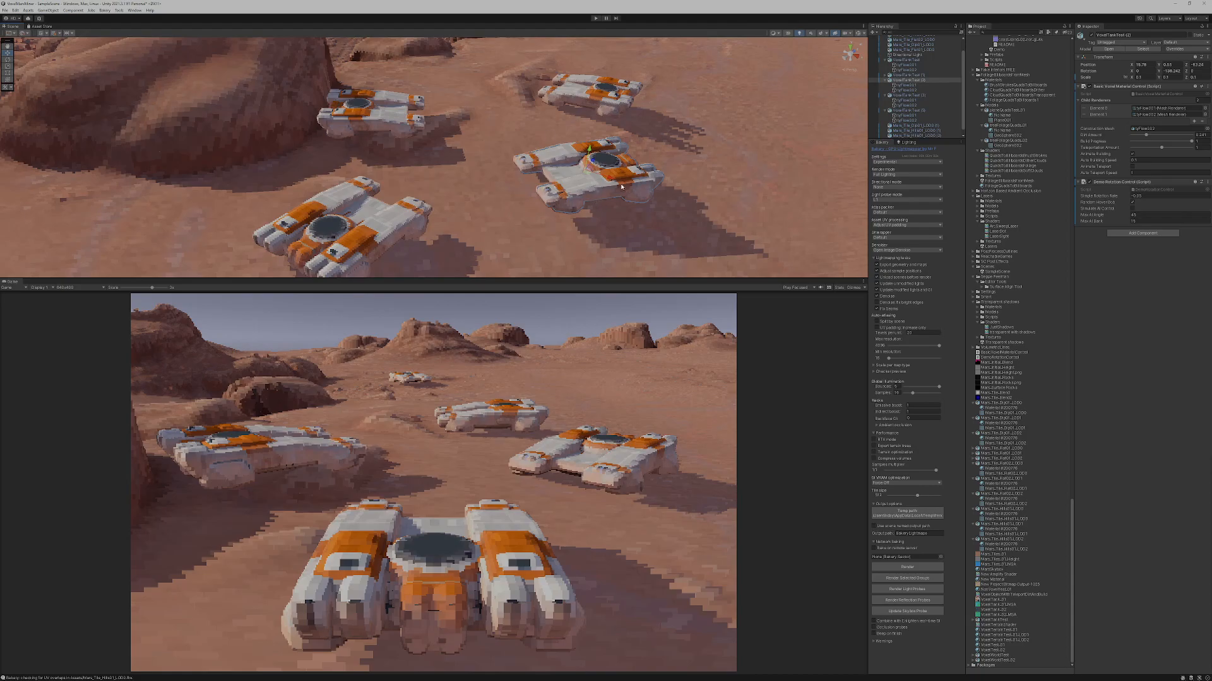
mouse_move(498, 211)
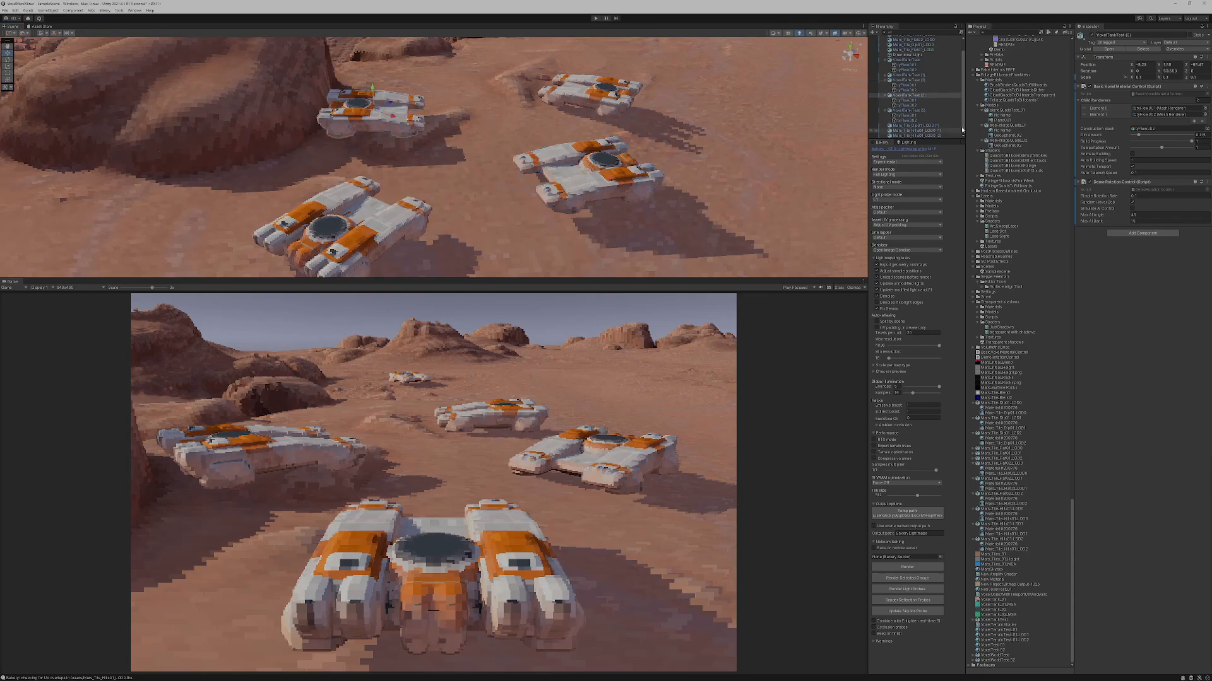
Trigger the tanks' teleport so blue particle streams engulf them in Play mode.
click(907, 101)
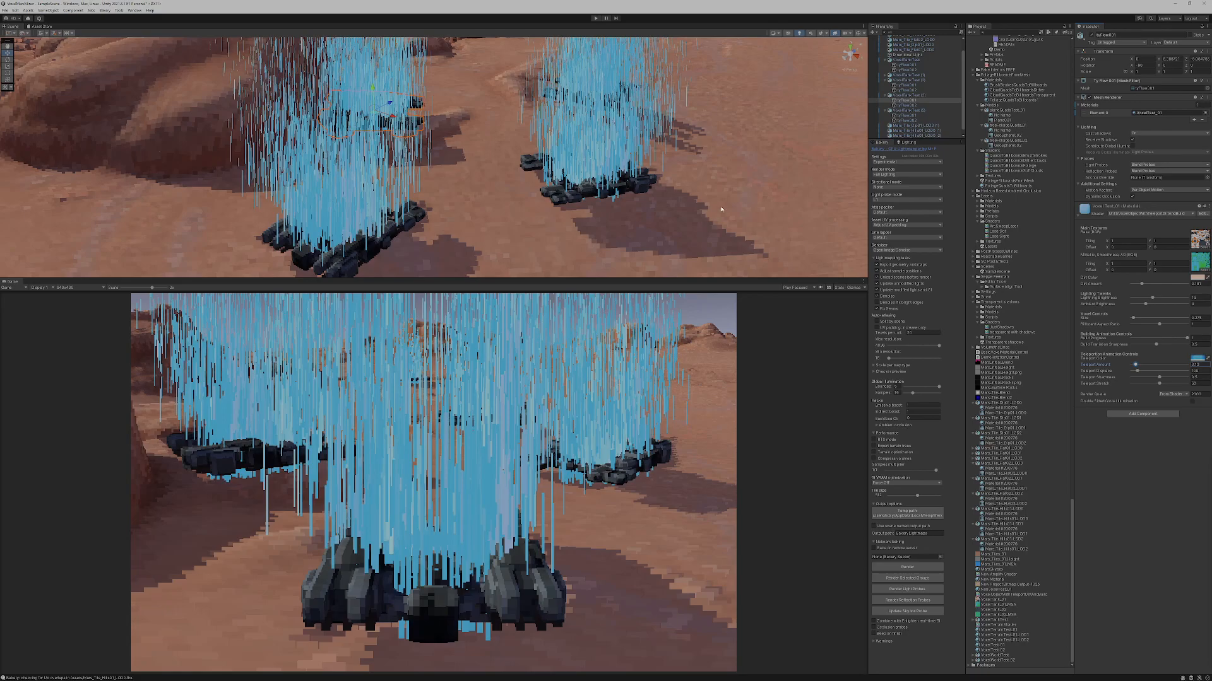
mouse_move(362, 611)
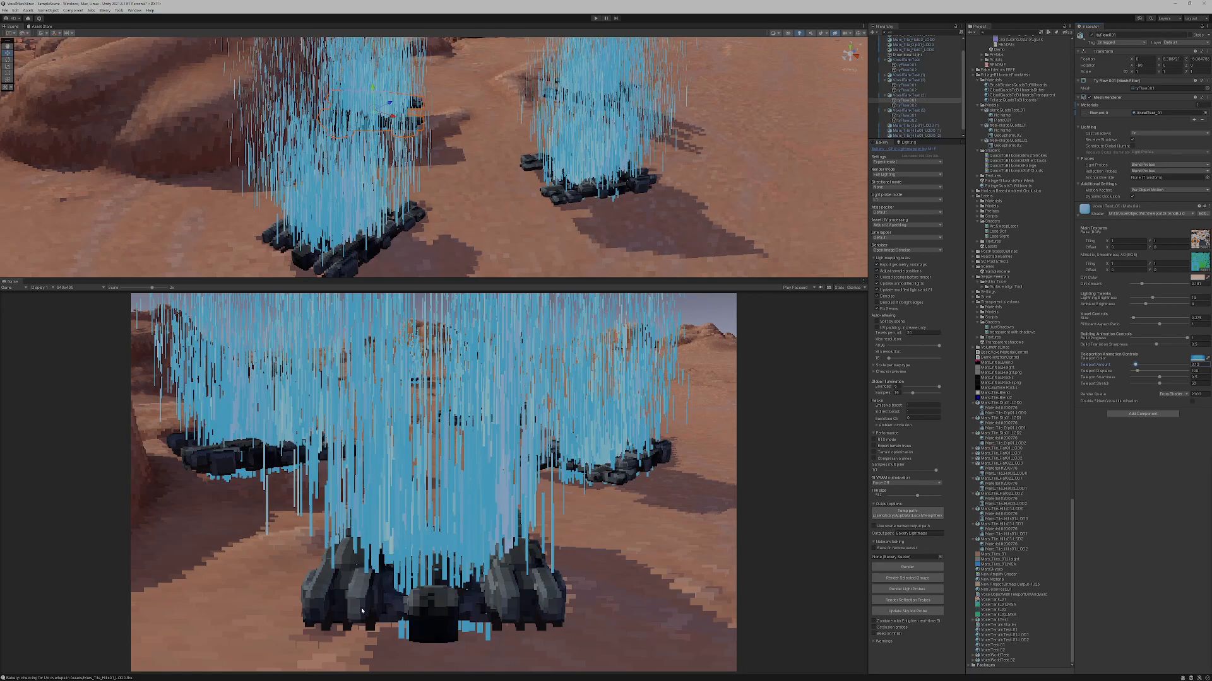